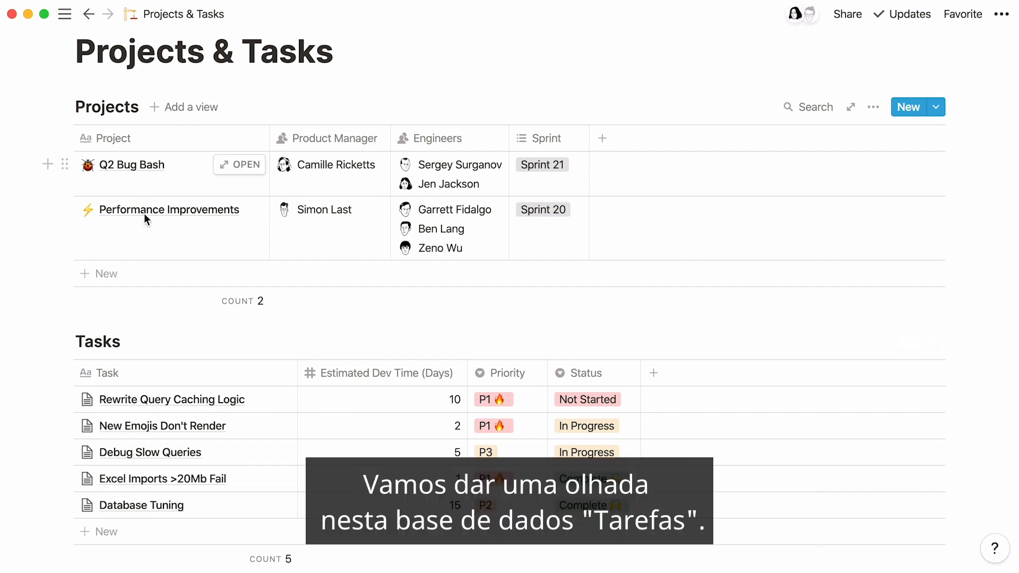
mouse_move(144, 355)
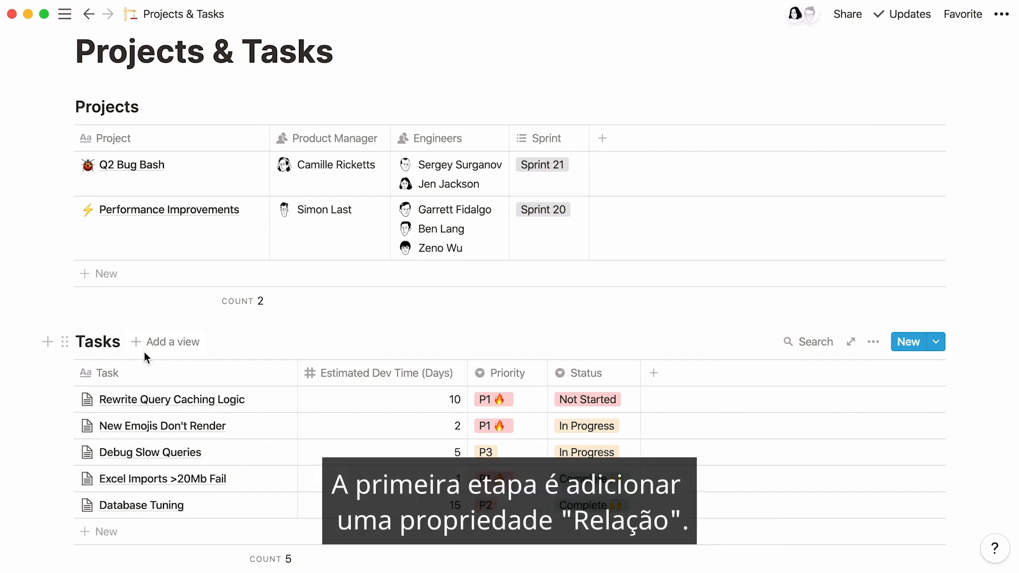
mouse_move(614, 365)
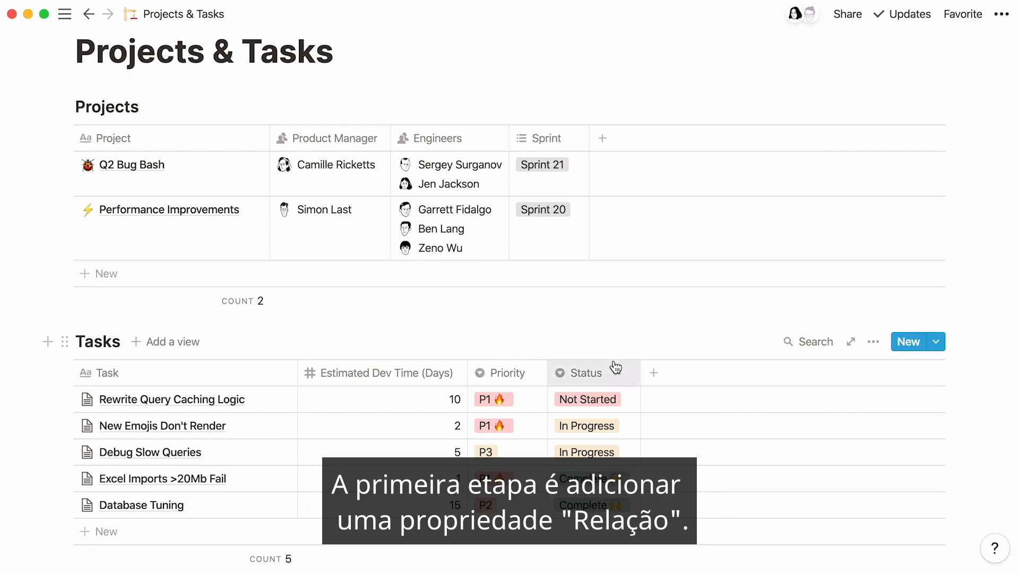
- Add a 'Projects' property to the Tasks table and set its type to Relation
left_click(654, 373)
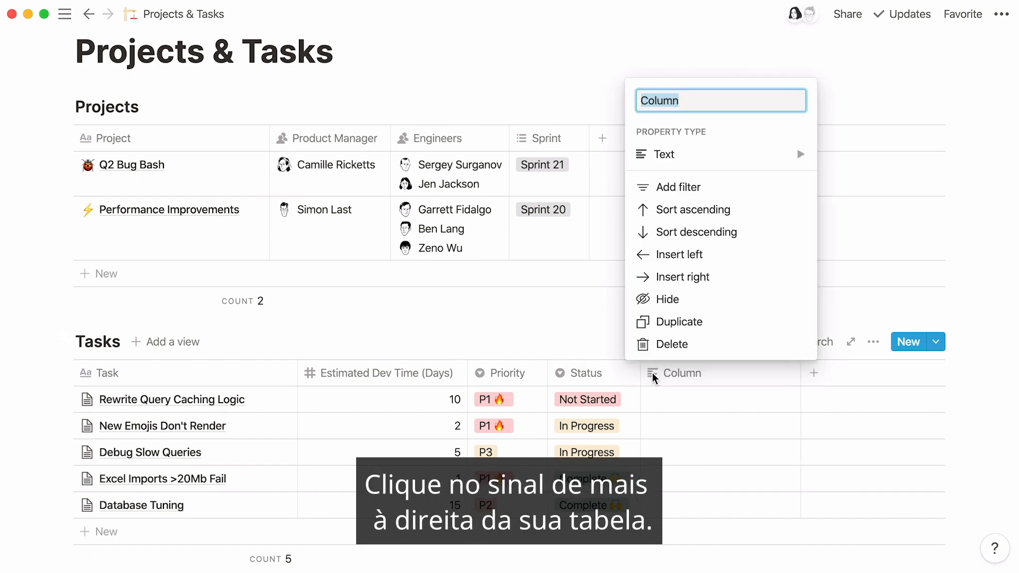
type("Projects")
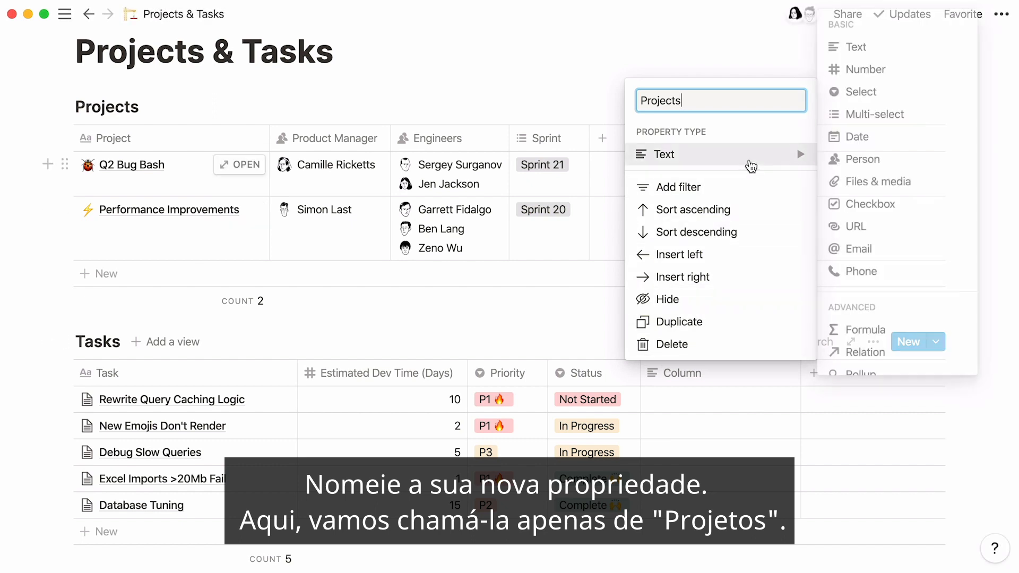
mouse_move(922, 358)
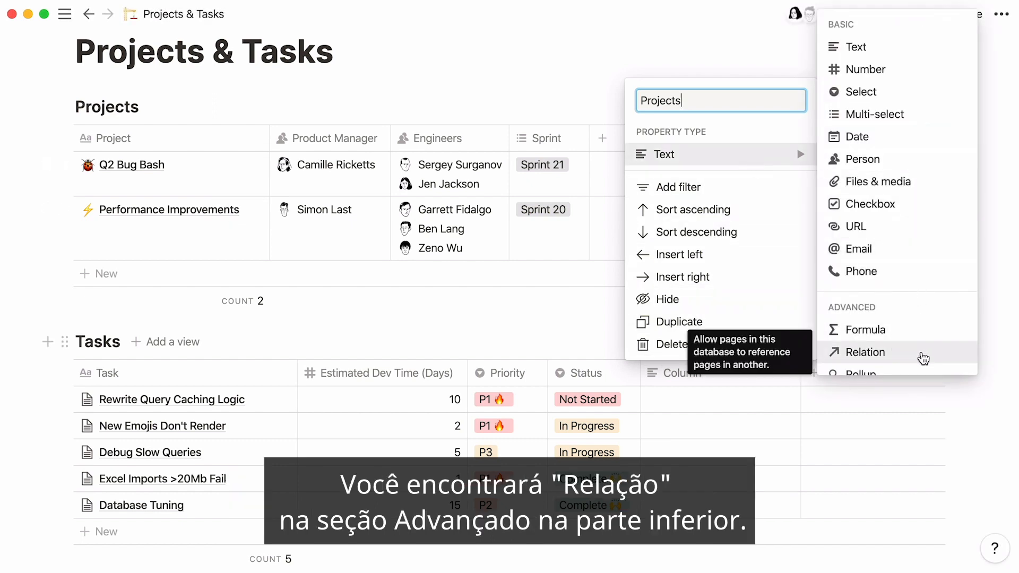
left_click(865, 352)
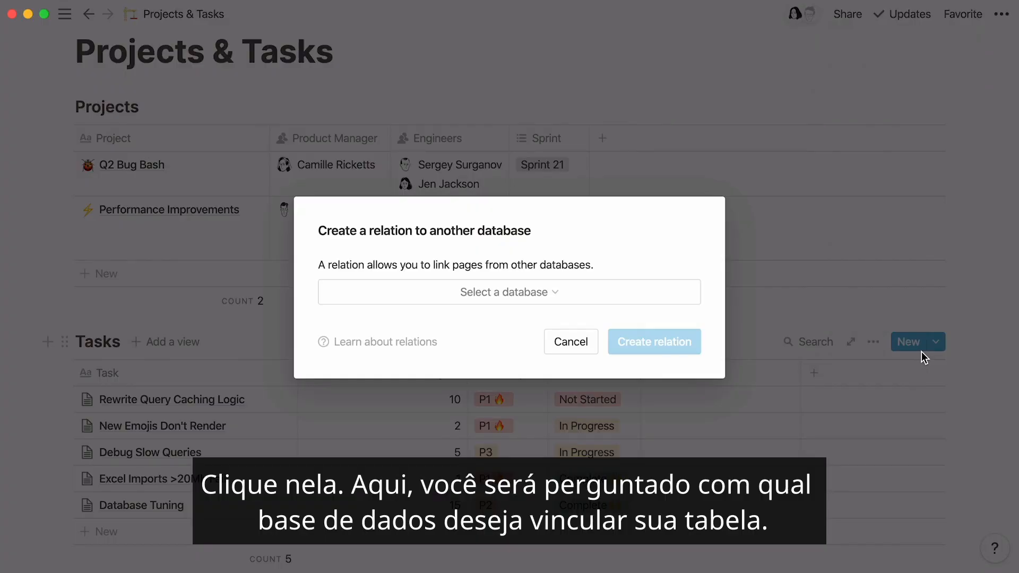
mouse_move(917, 356)
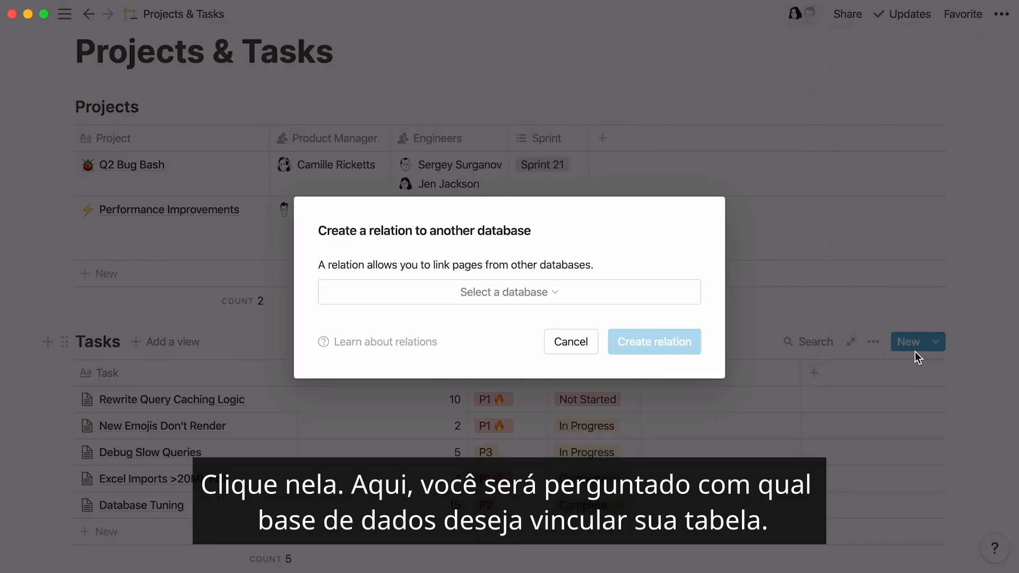
- Relate the Projects property to the Projects database in Projects & Tasks
left_click(508, 292)
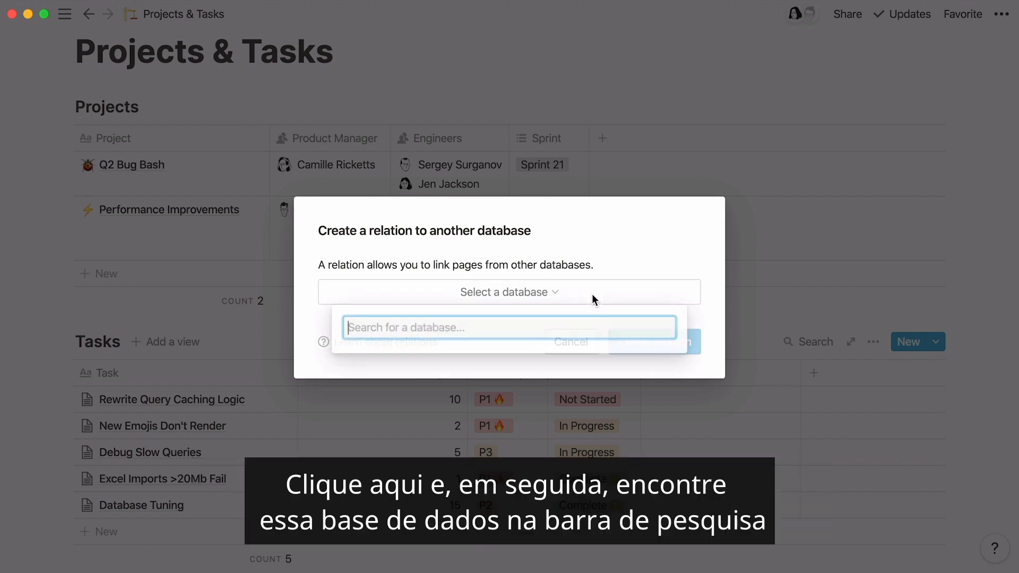
type("projects")
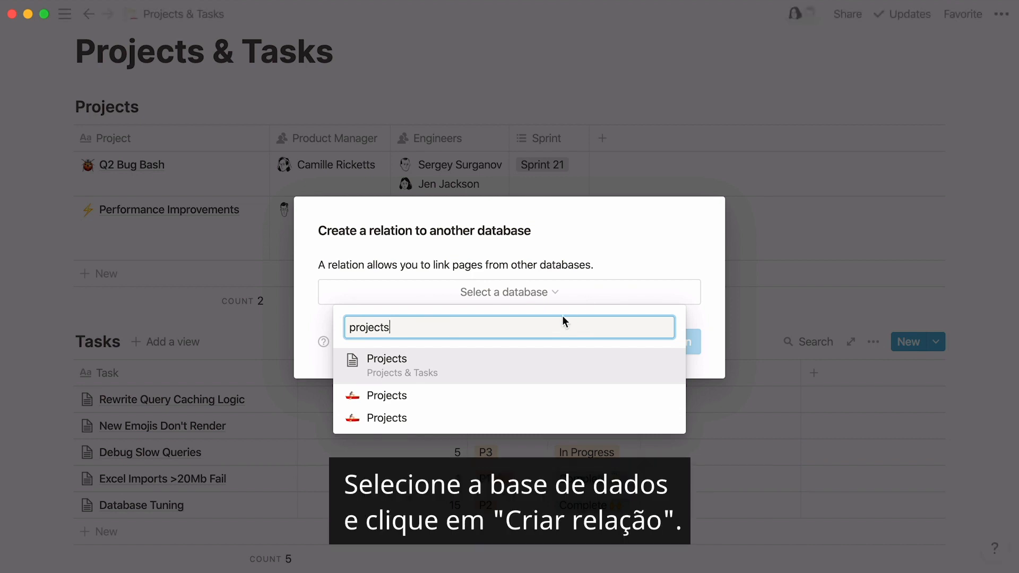
left_click(386, 366)
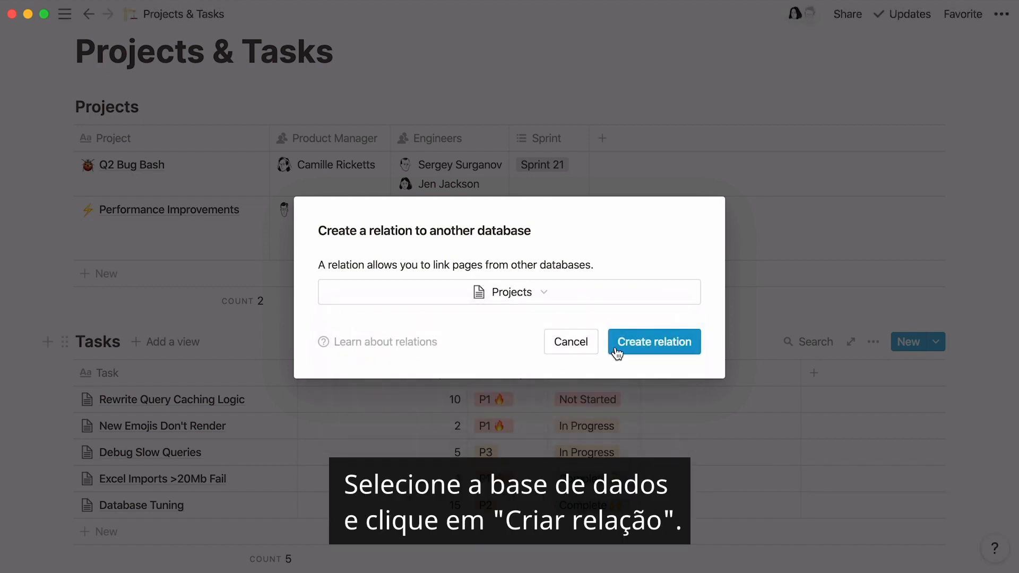
left_click(655, 342)
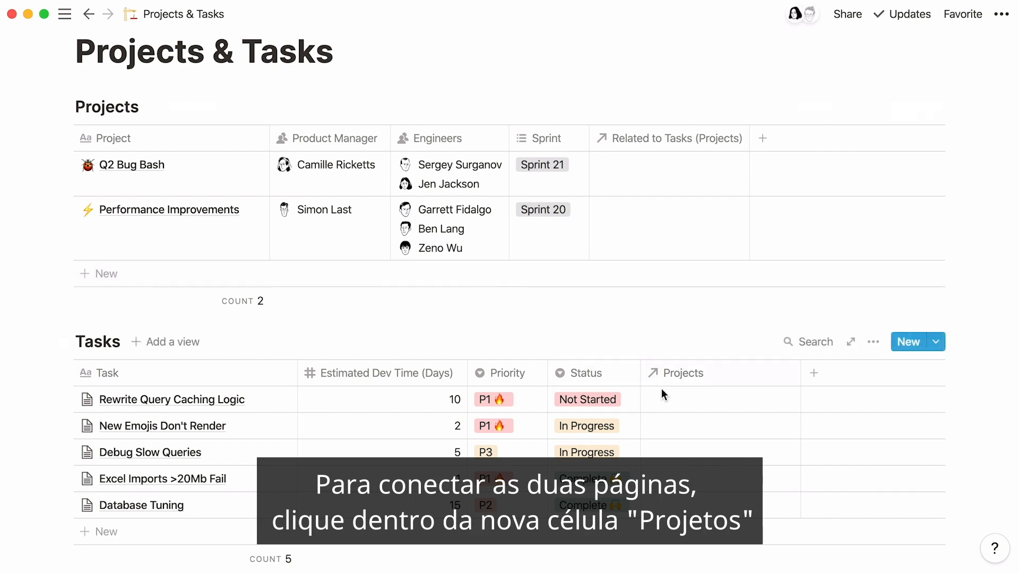
- Set the Rewrite Query Caching Logic task's project to Performance Improvements
left_click(709, 399)
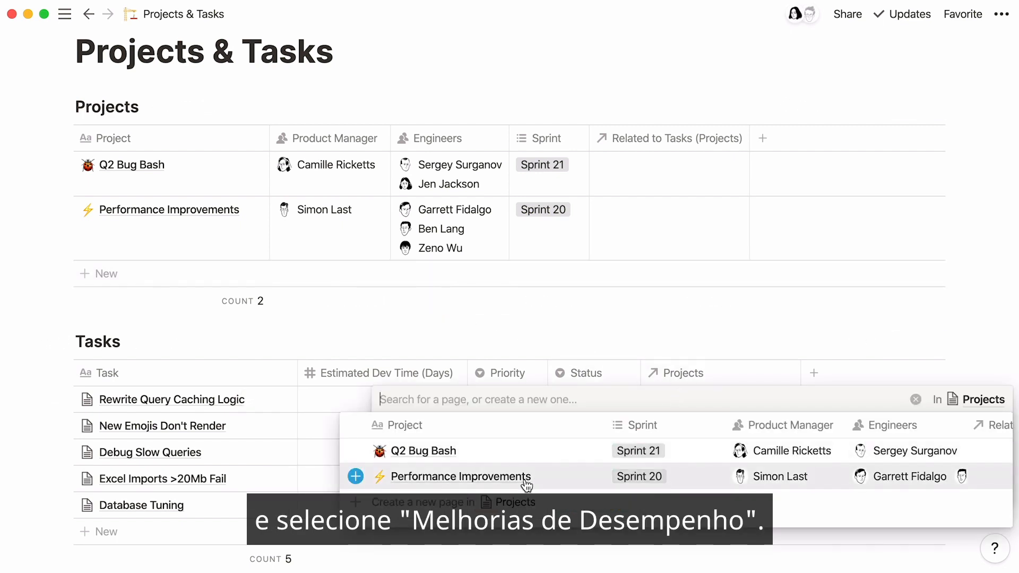
left_click(461, 477)
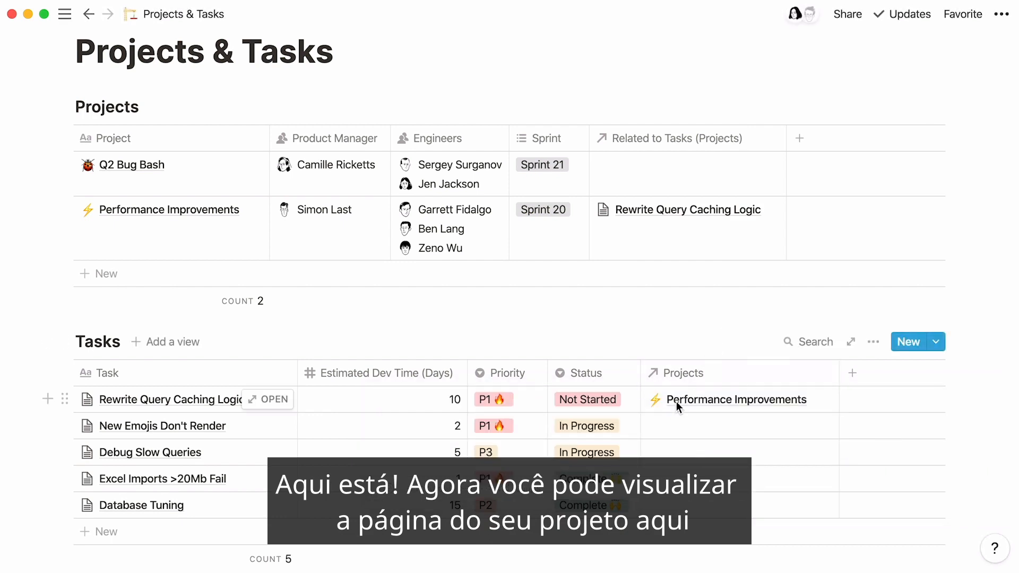
- Edit a task's Projects cell and open the linked Rewrite Query Caching Logic task
left_click(737, 400)
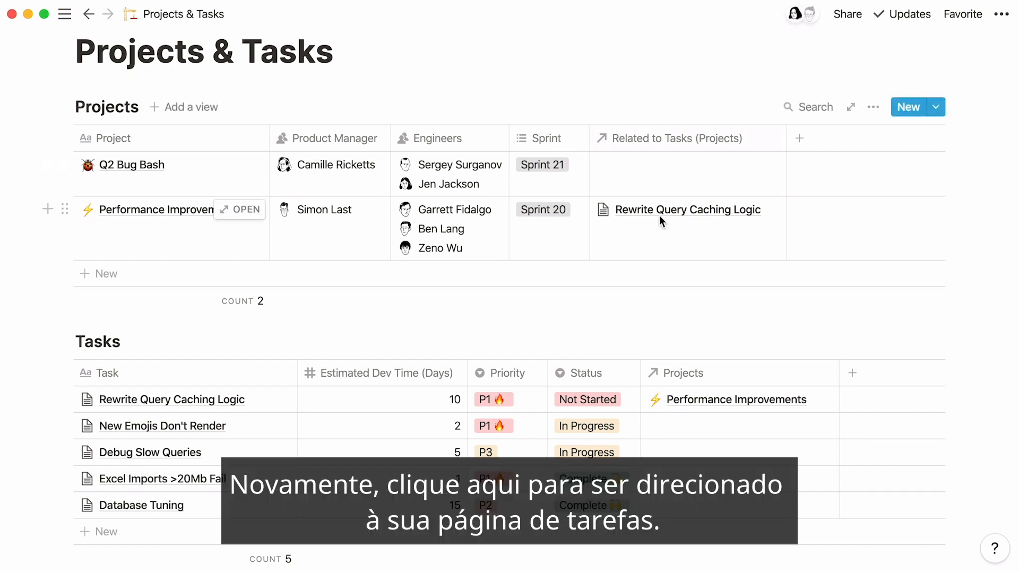
left_click(687, 220)
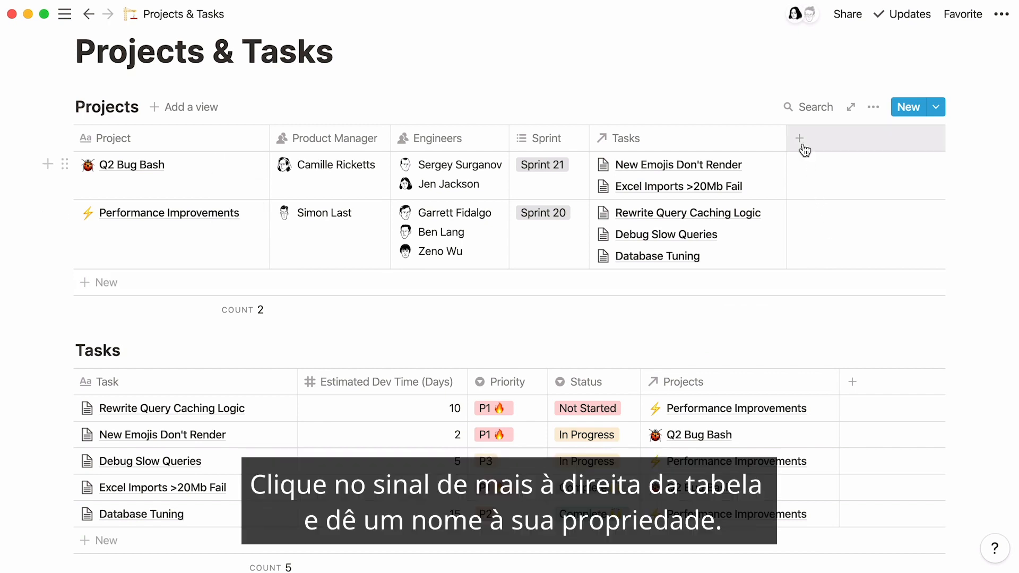
- Add an 'Estimated Total Dev Time (Days)' property to Projects as a Rollup
left_click(800, 138)
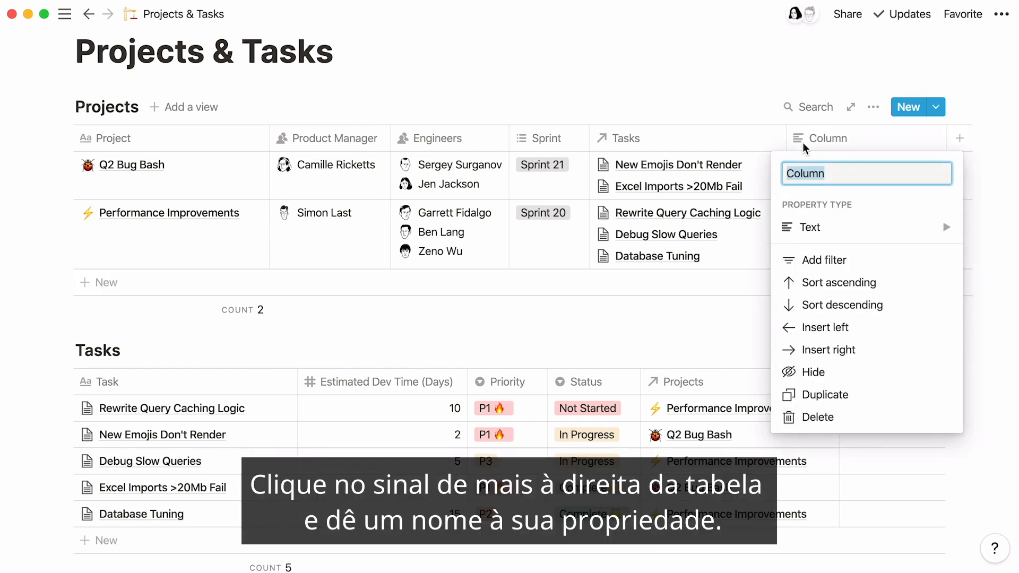
type("Estimated Total Dev Time (Days")
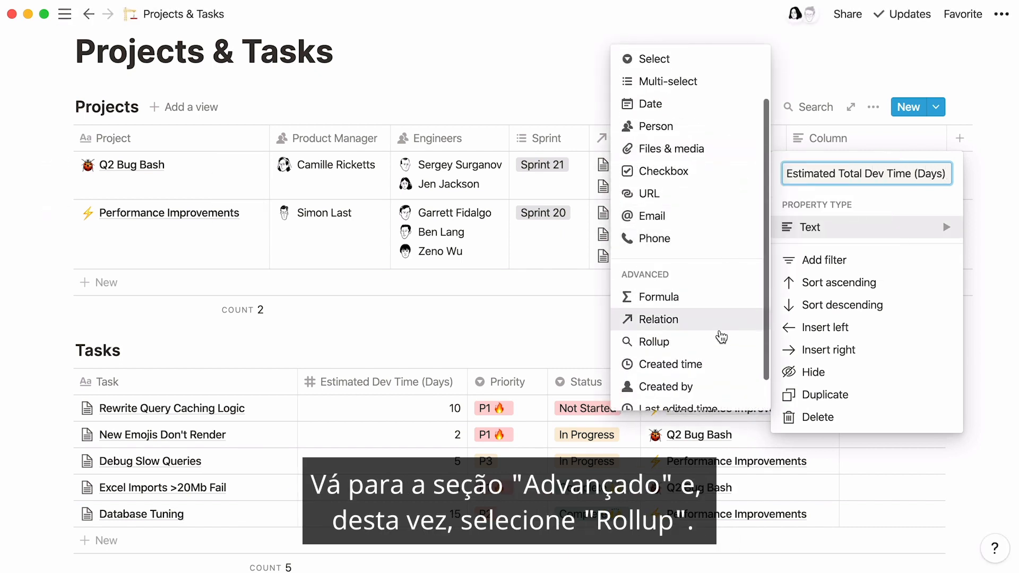
left_click(654, 342)
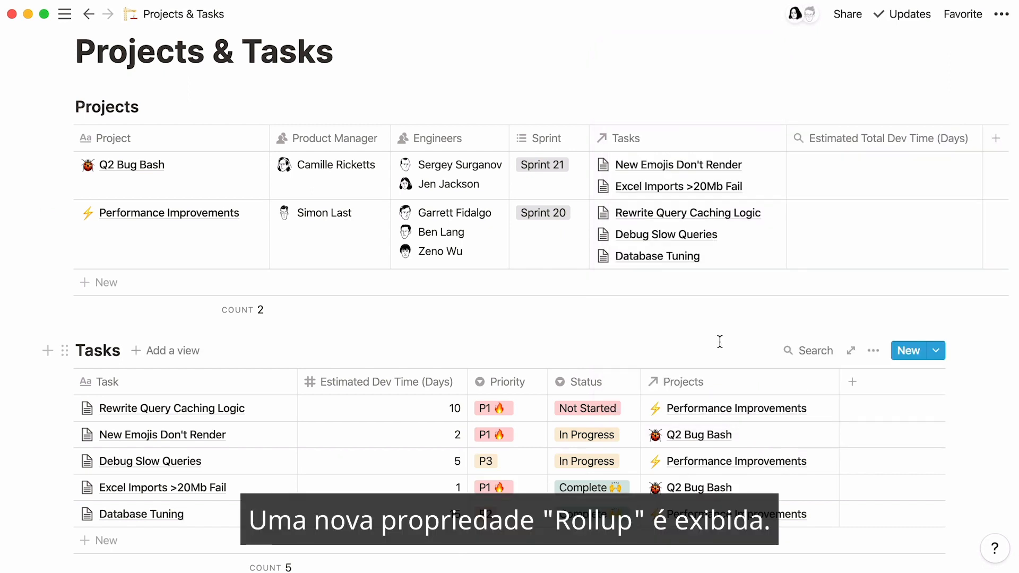
- Configure the rollup to Sum Estimated Dev Time (Days) through the Tasks relation
left_click(887, 138)
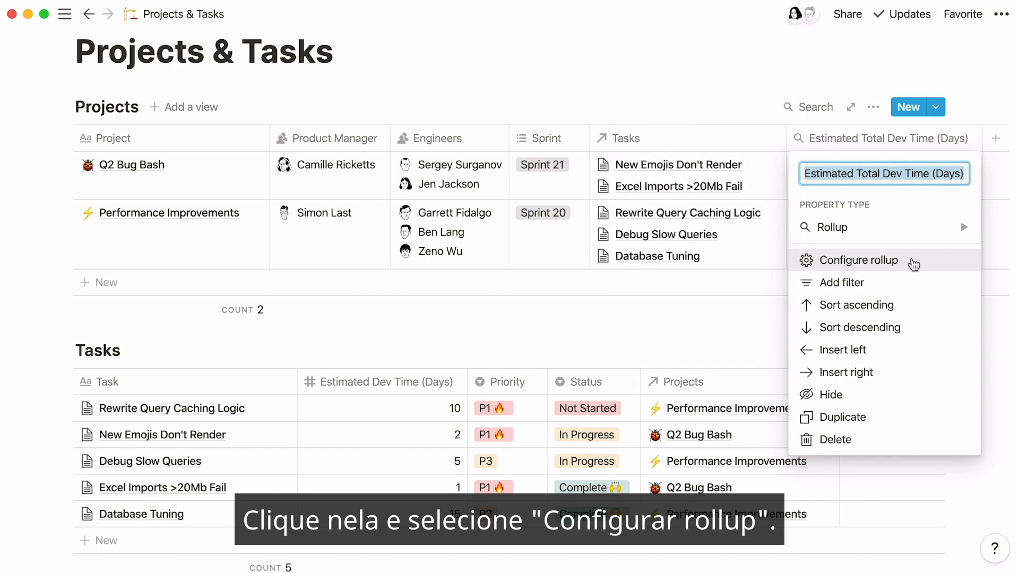
left_click(858, 260)
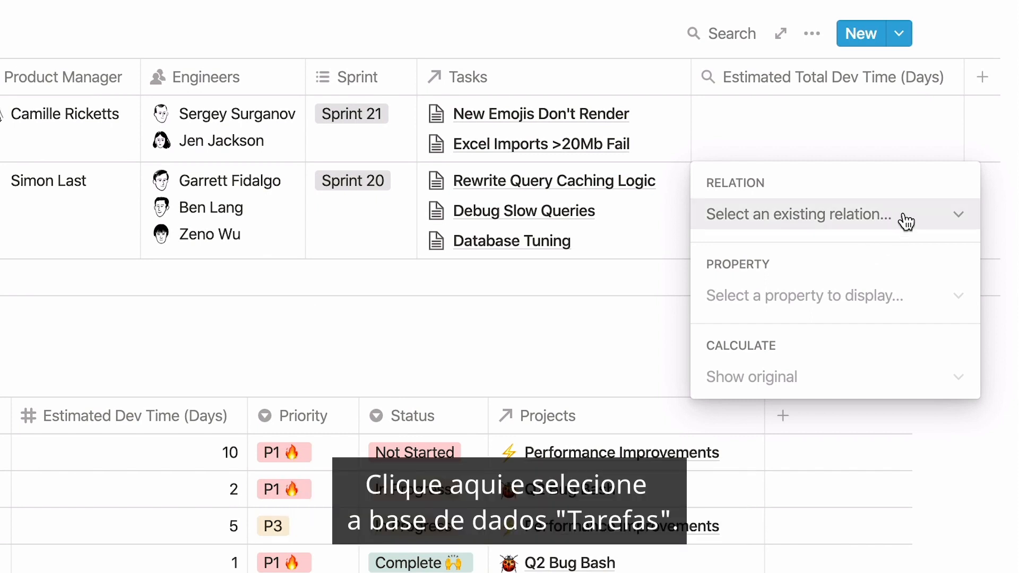
left_click(829, 214)
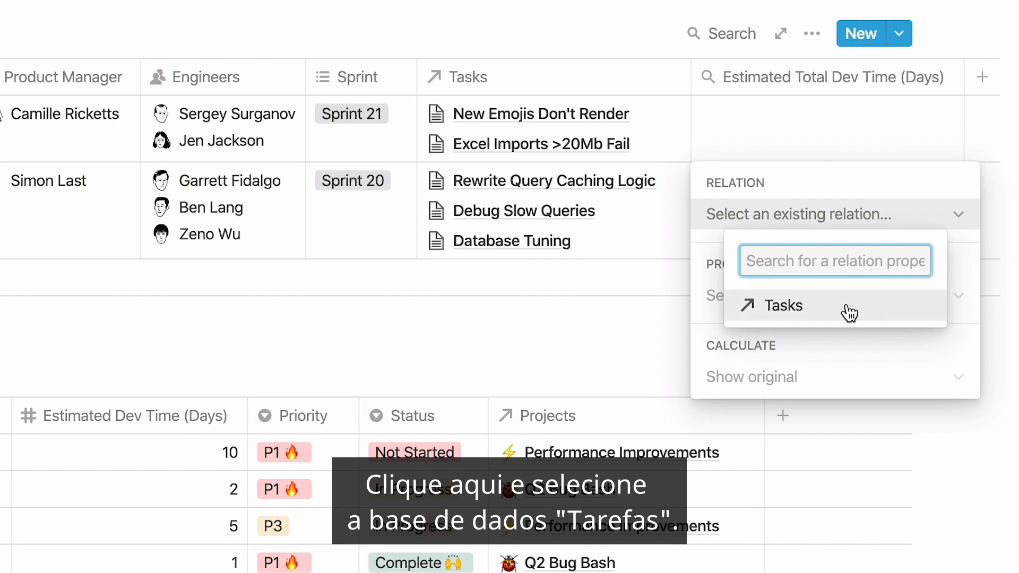
left_click(783, 306)
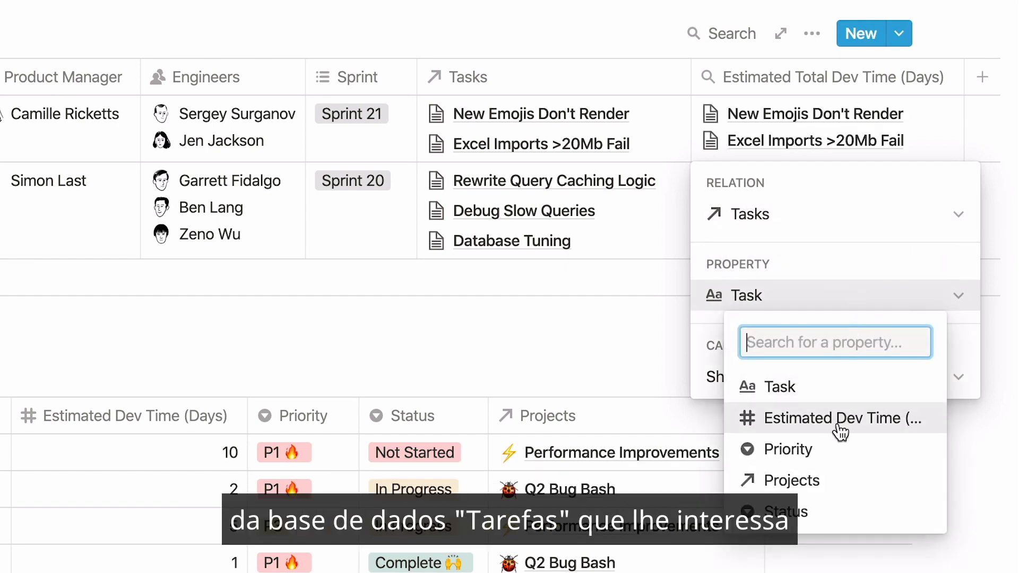
left_click(838, 418)
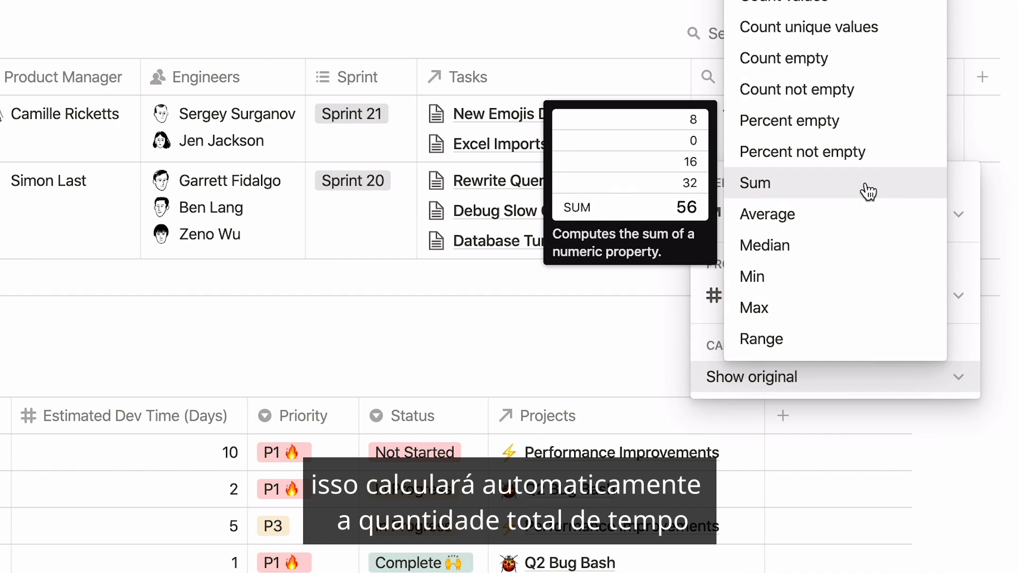
left_click(754, 183)
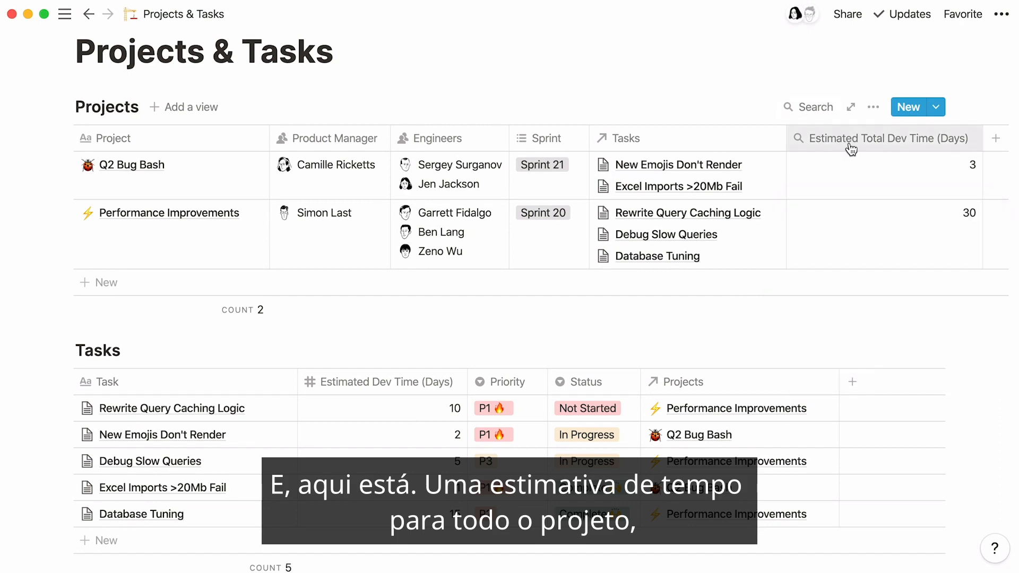
mouse_move(830, 228)
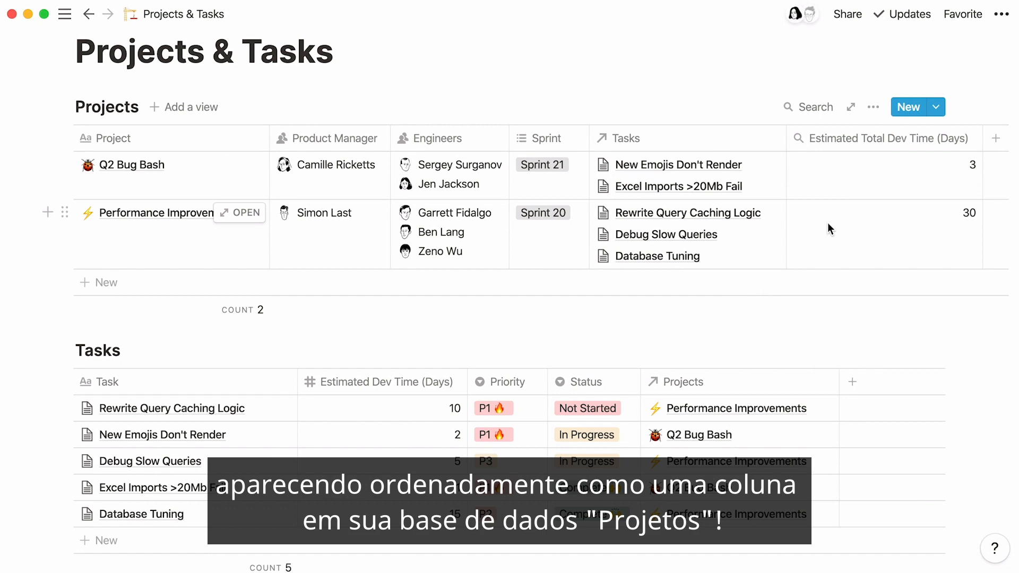